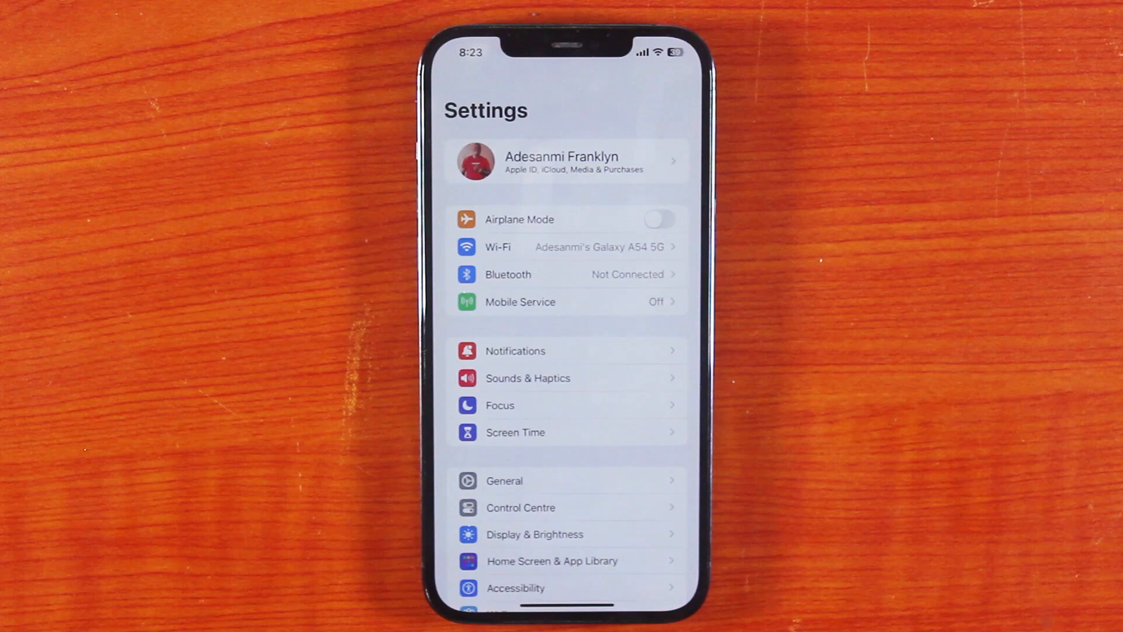
Reach the iCloud page from the Apple ID account and view the apps using iCloud.
click(567, 160)
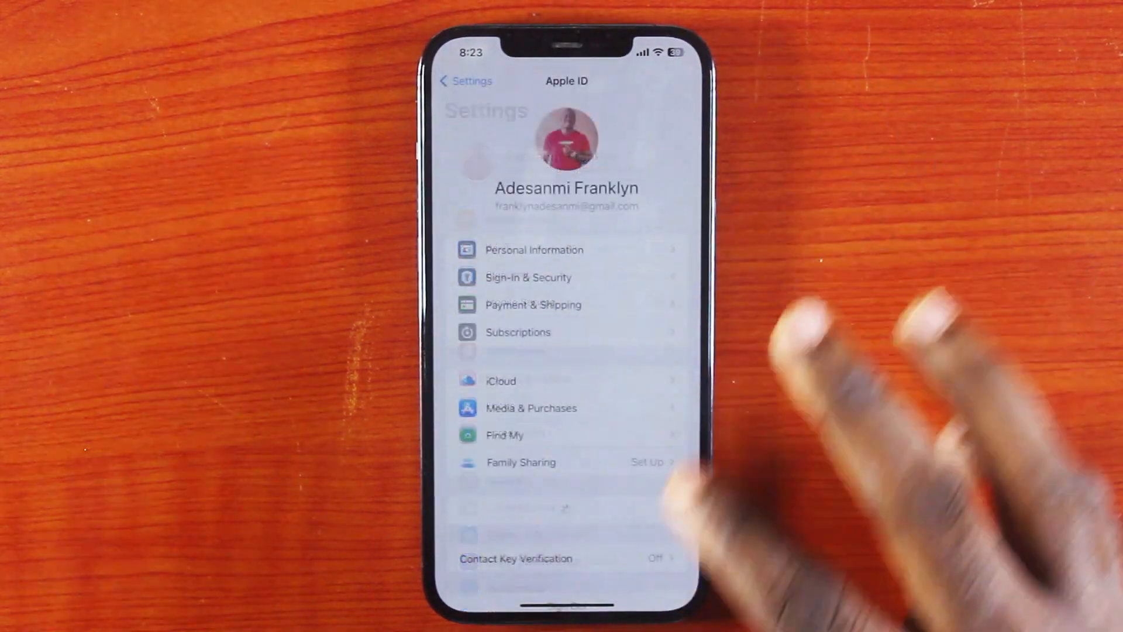
click(500, 380)
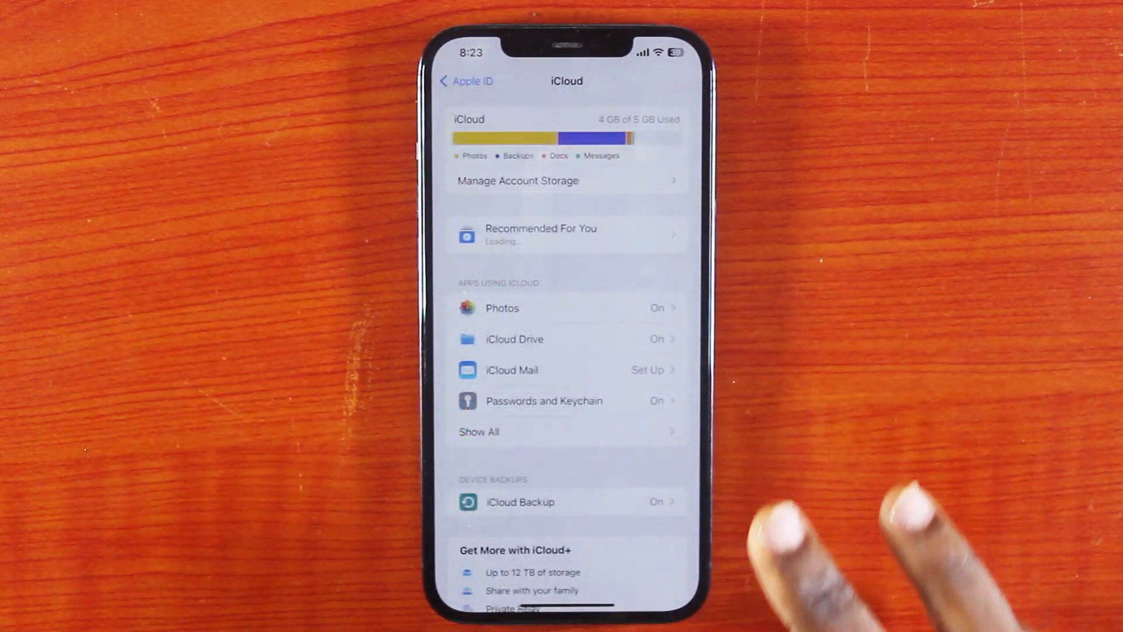
click(565, 431)
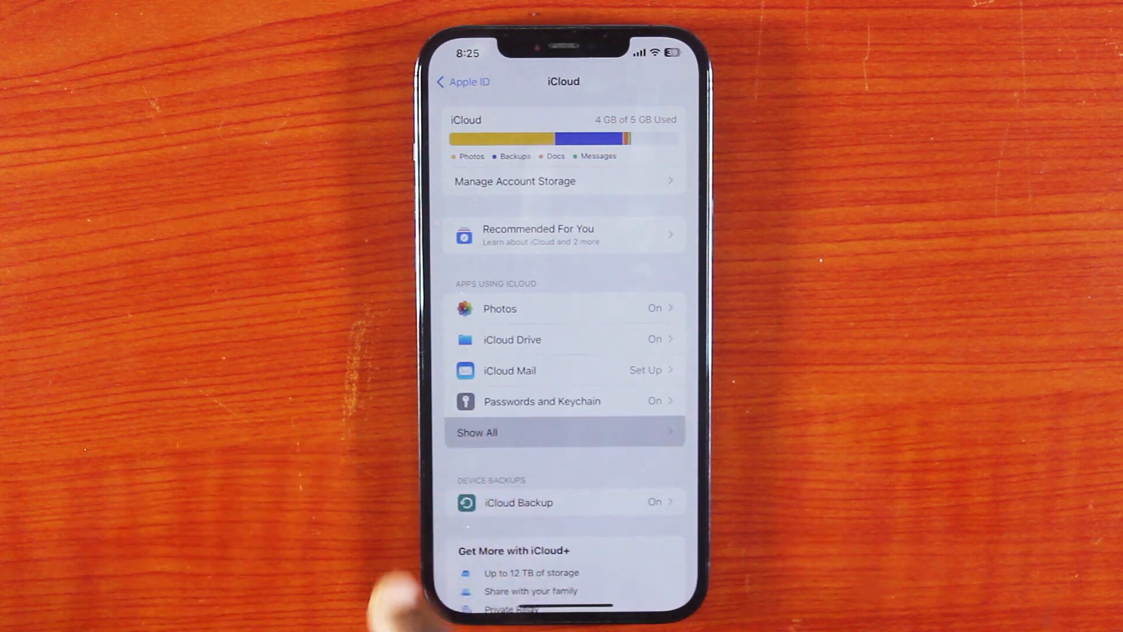
Scroll the full Apps Using iCloud list to confirm Contacts syncing is on.
click(478, 431)
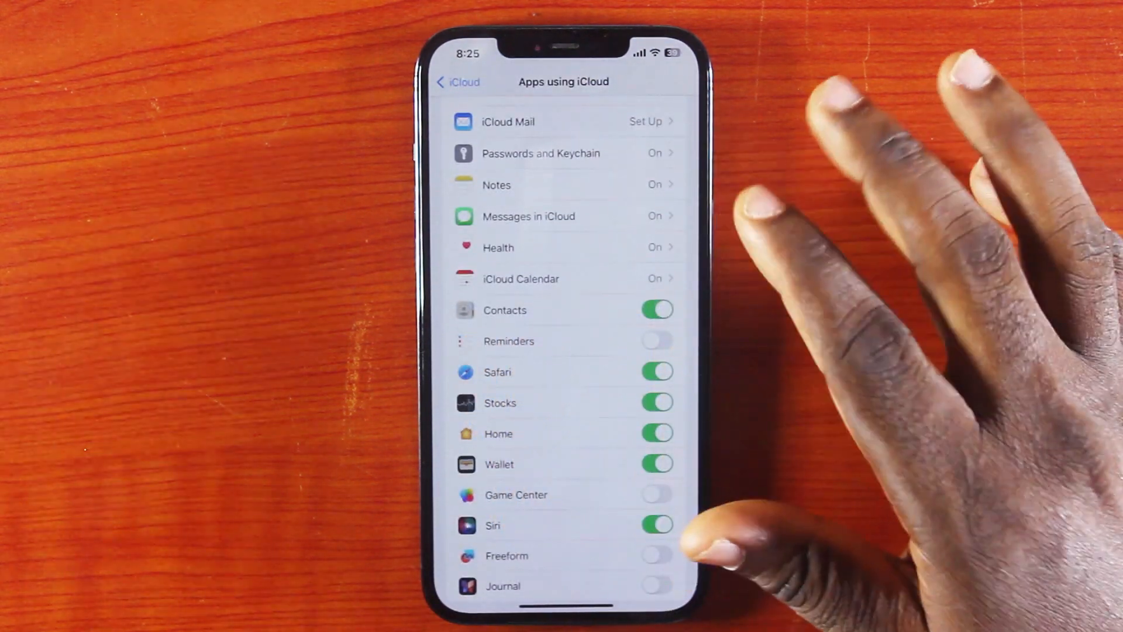
scroll(down, 3)
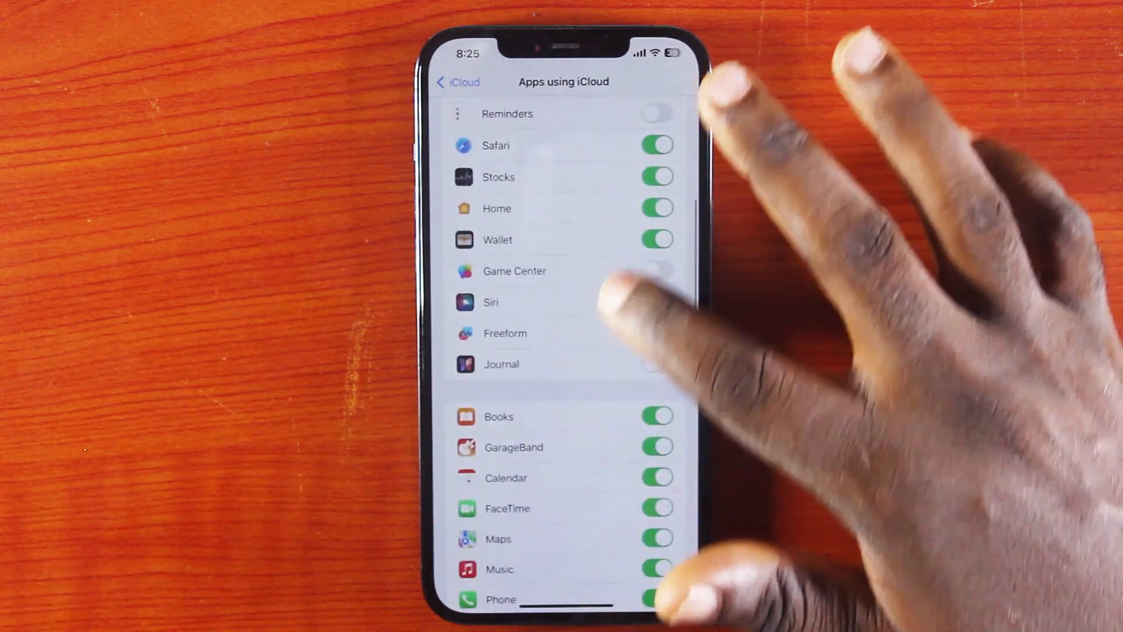
scroll(down, 3)
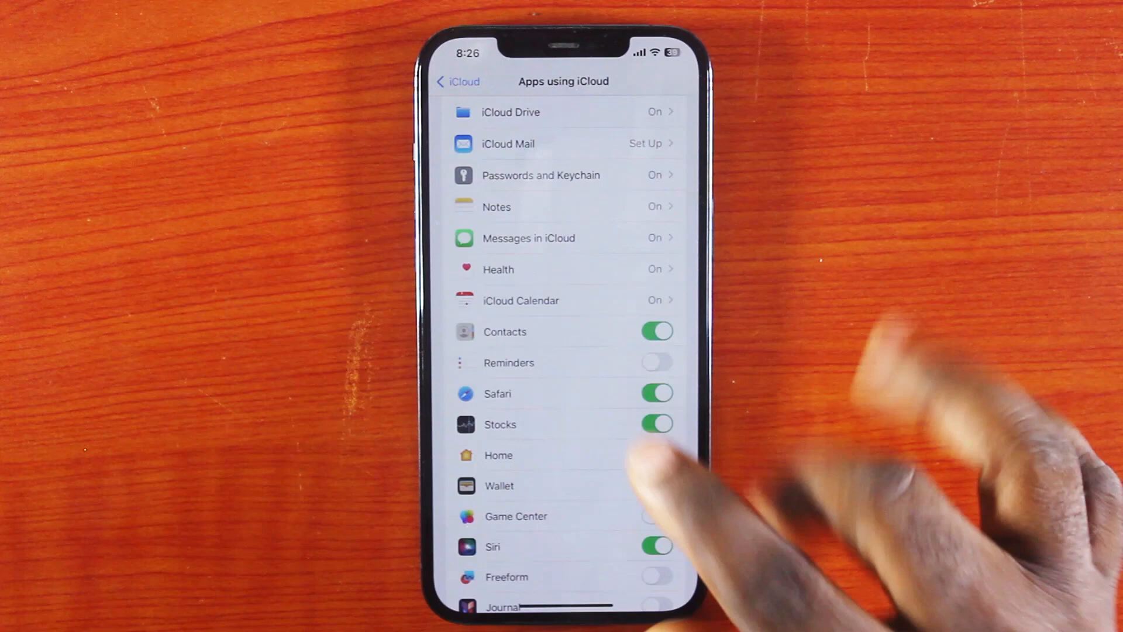
scroll(down, 3)
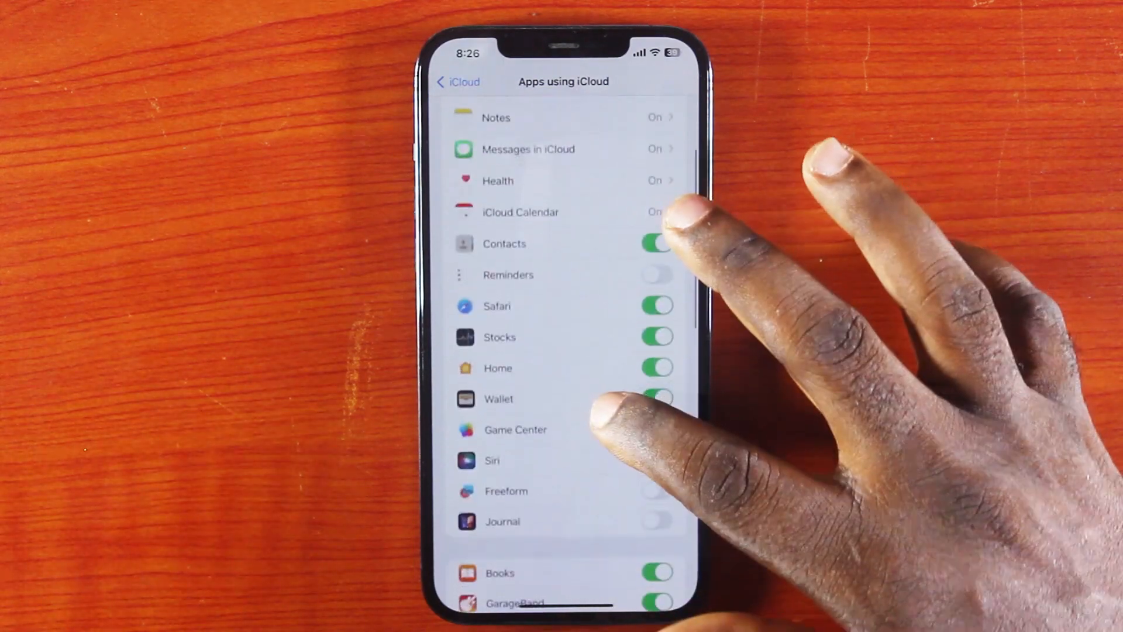
Start an iCloud backup now, continuing past the App Data Not Backed Up alert.
click(457, 81)
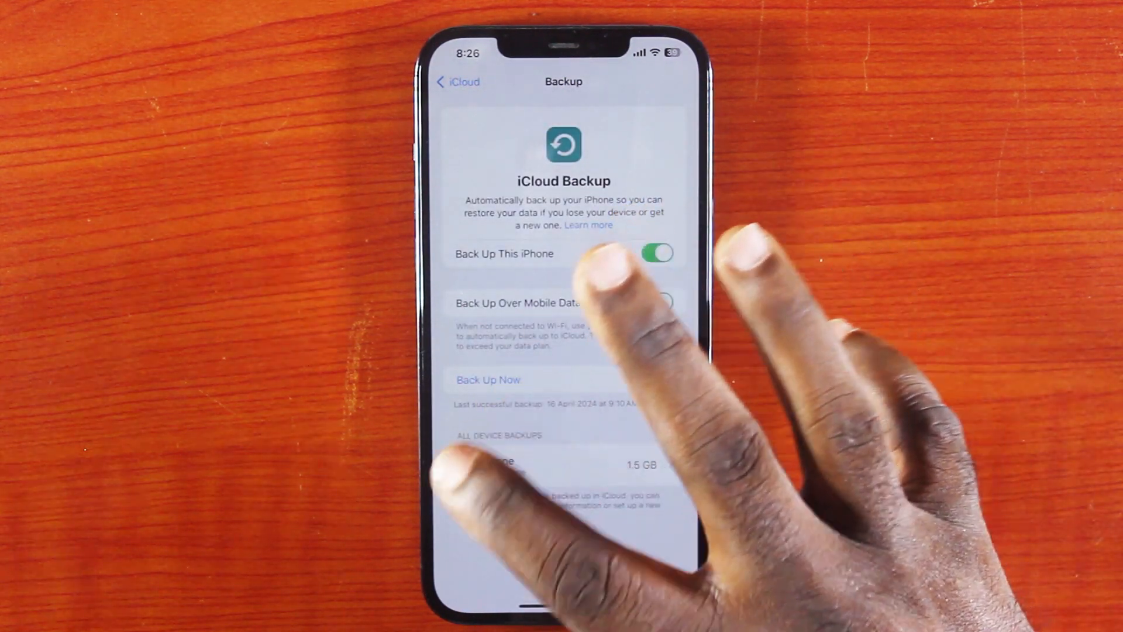
click(488, 379)
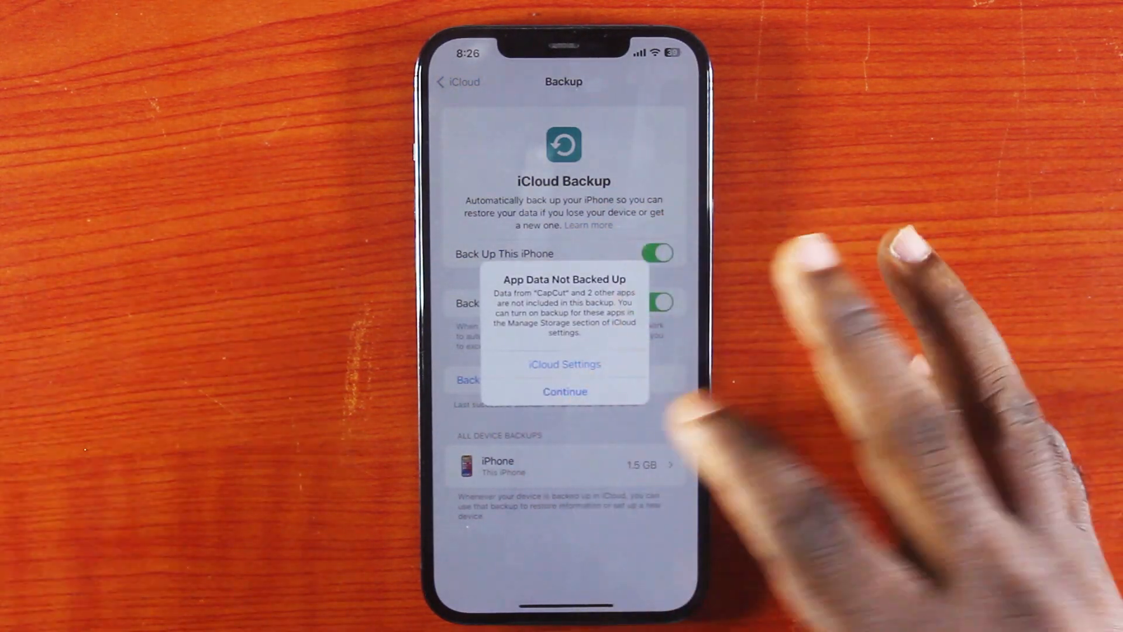
click(564, 391)
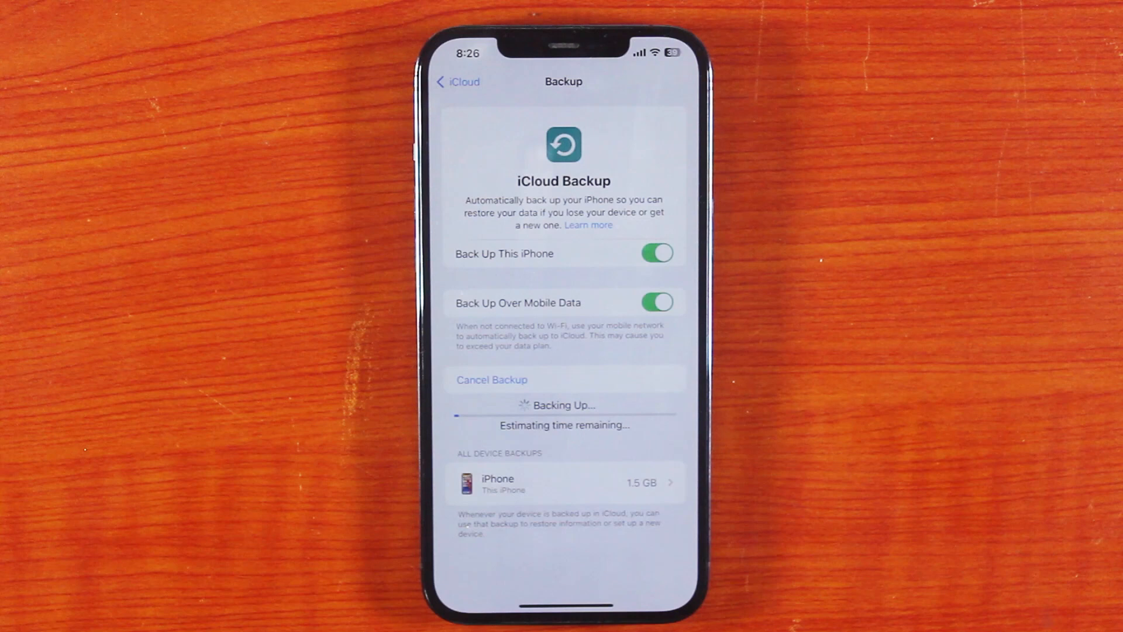